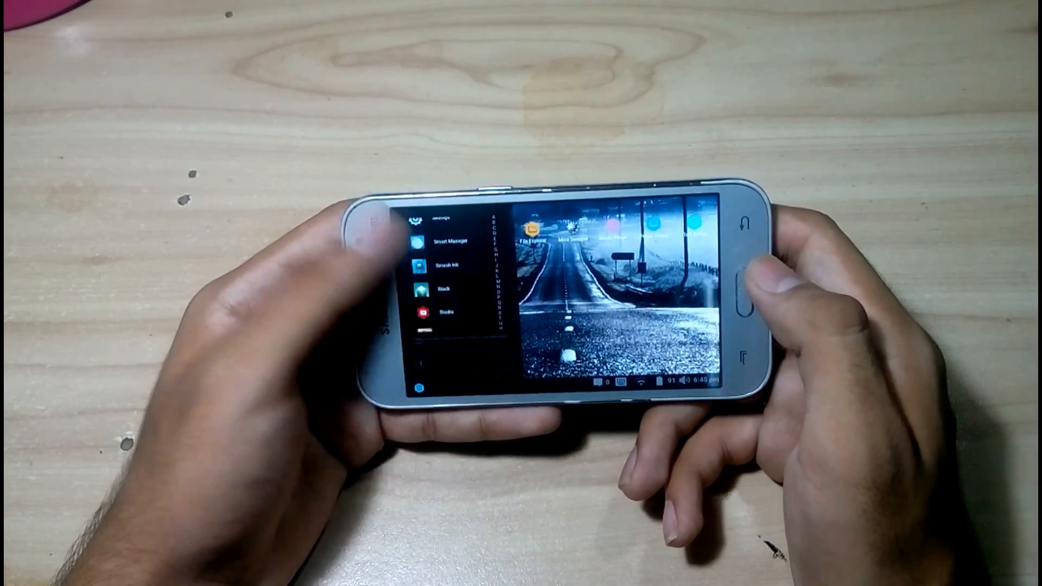
{"action": "scroll", "scroll_direction": "down", "scroll_amount": 3}
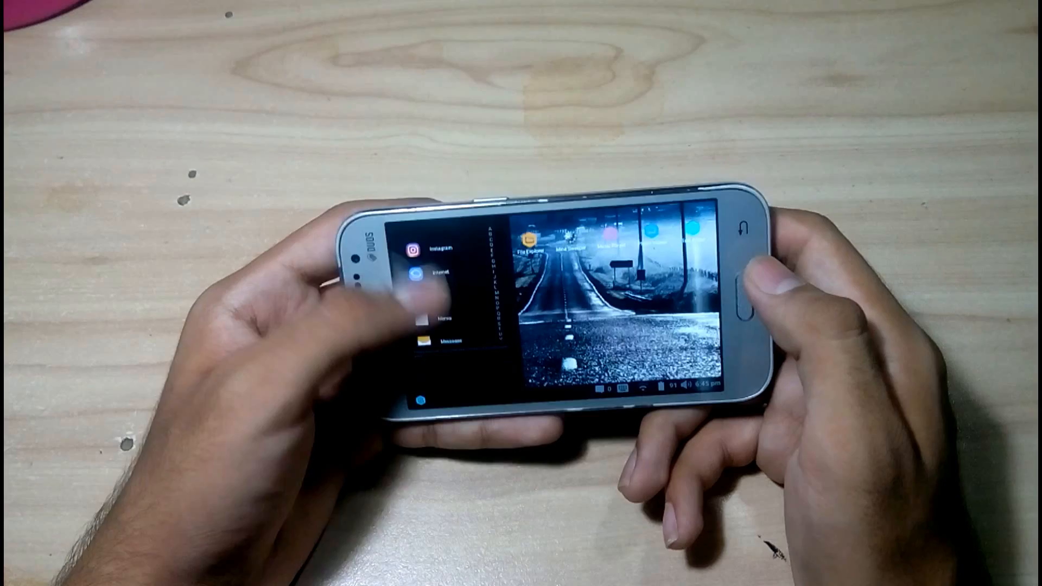